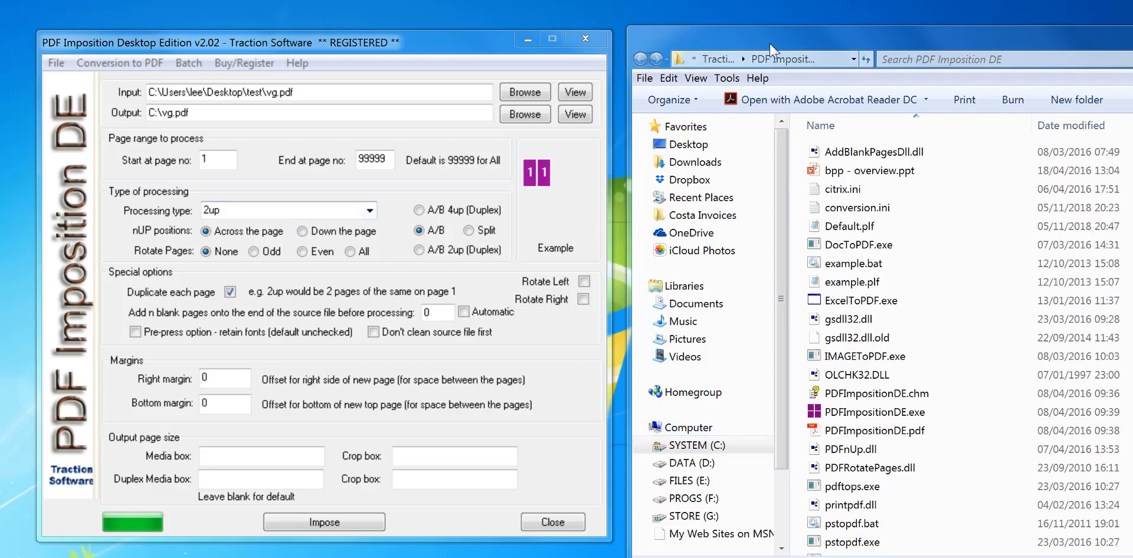
Step: Check the install folder's full path, then open example.bat in Notepad
left_click(771, 59)
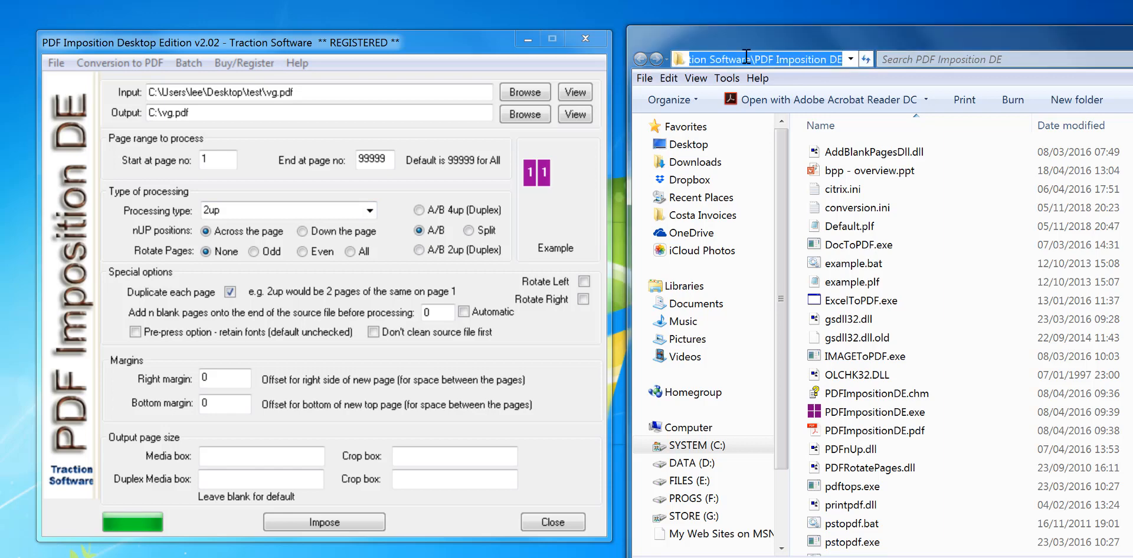
left_click(765, 59)
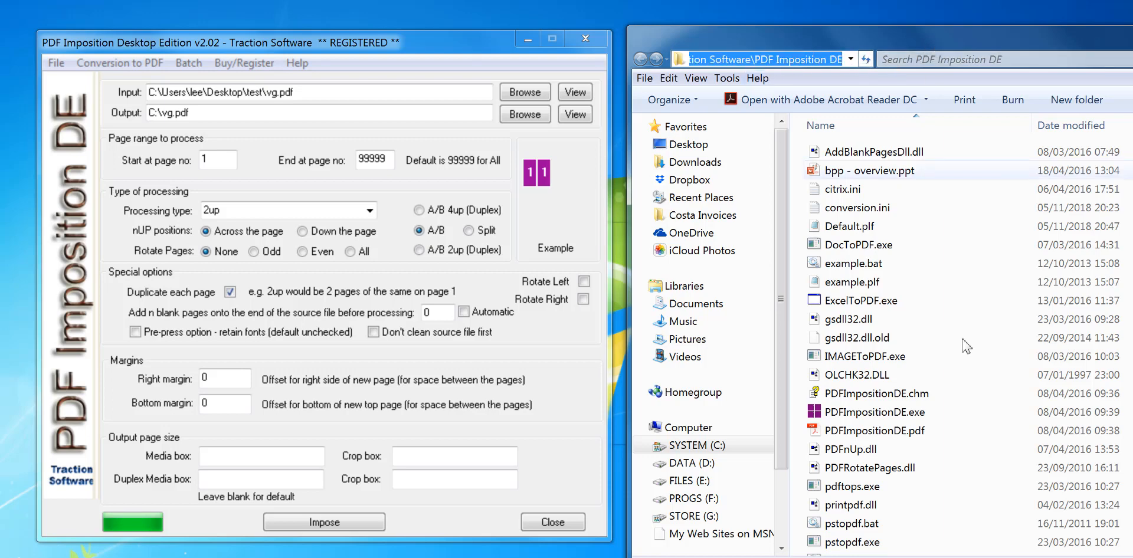
left_click(853, 263)
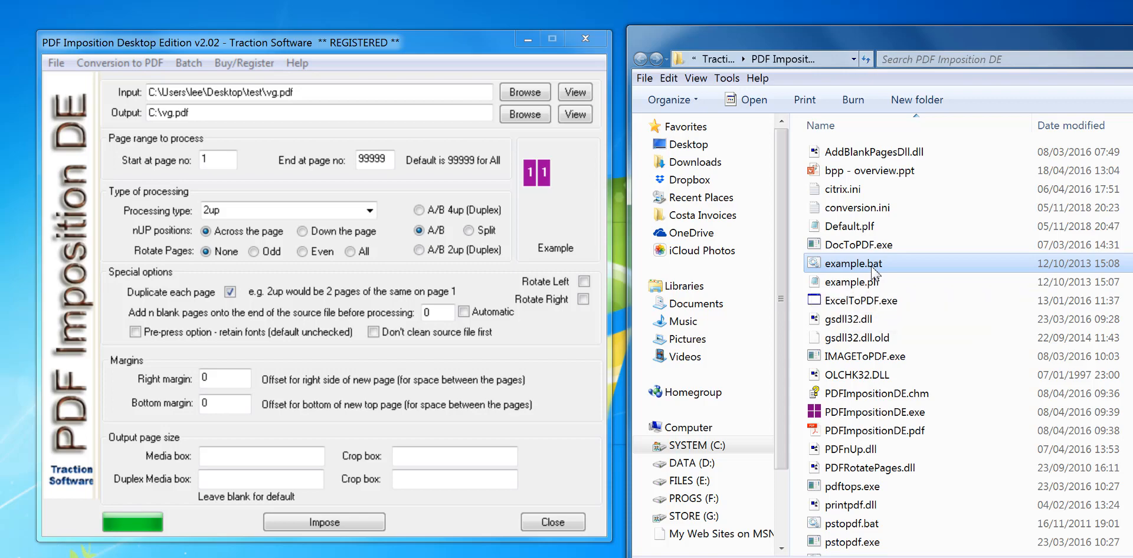
right_click(853, 263)
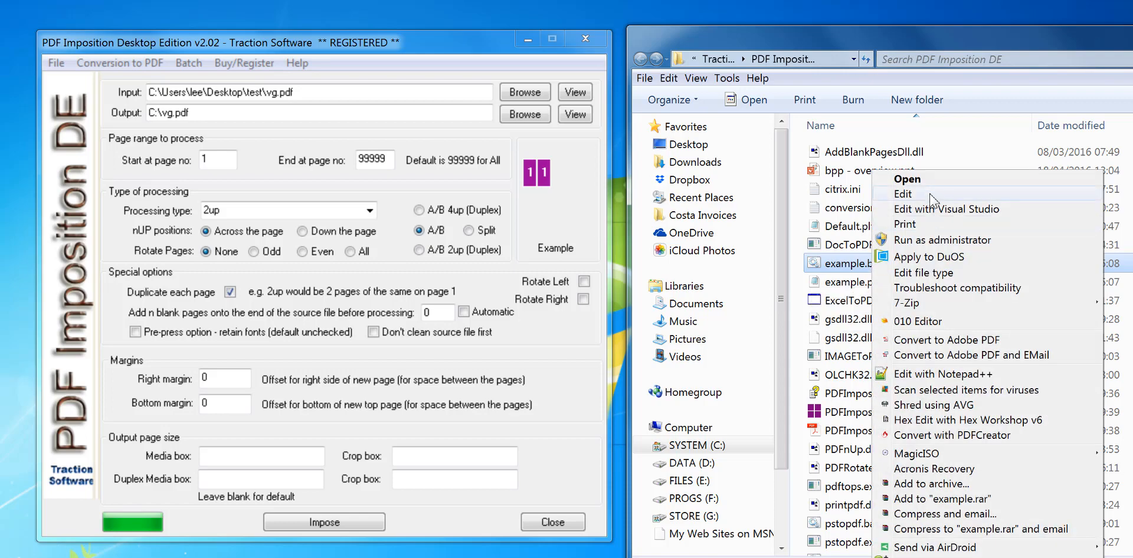
left_click(902, 194)
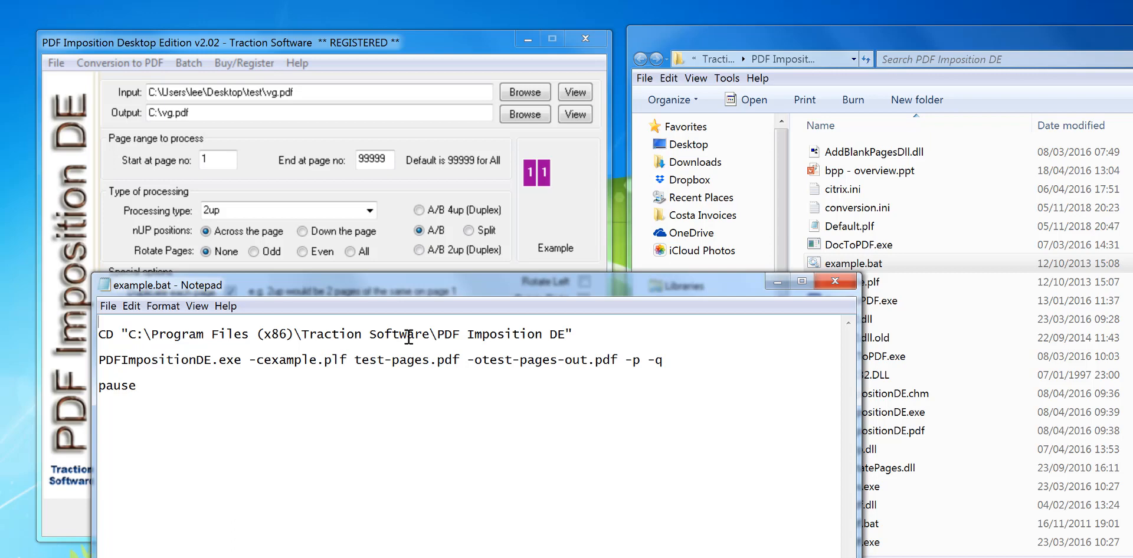
Step: Read the HTML Help page 'Running from the Command Line', scrolling through its parameters and examples
left_click(296, 63)
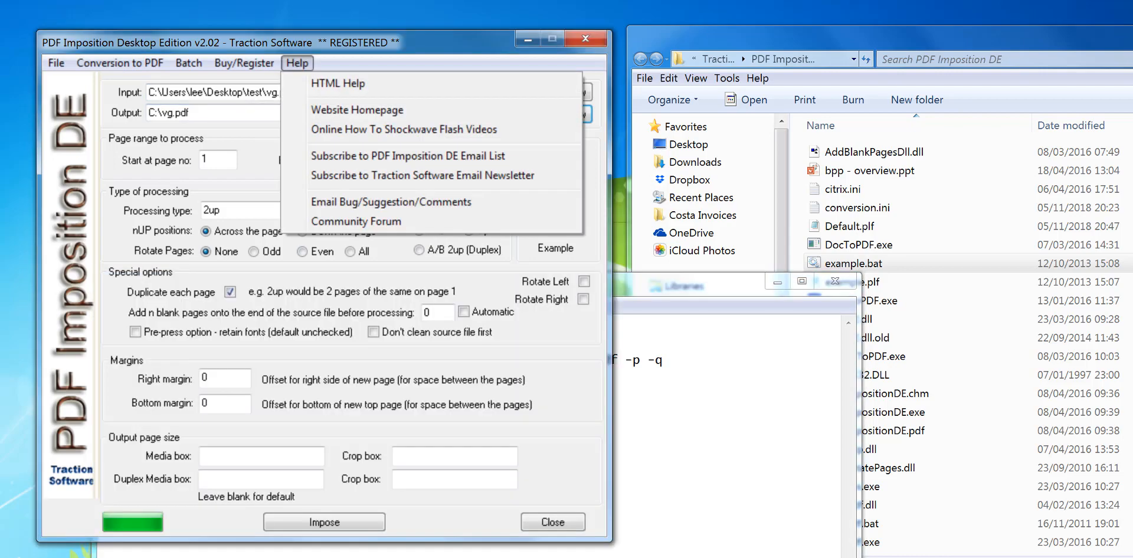
left_click(338, 83)
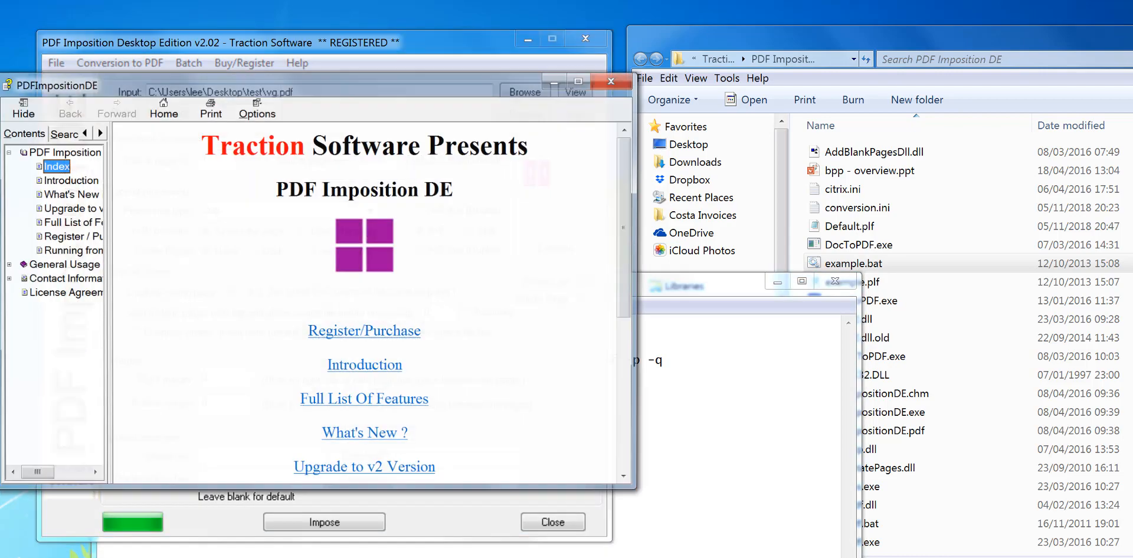
scroll("down", 3)
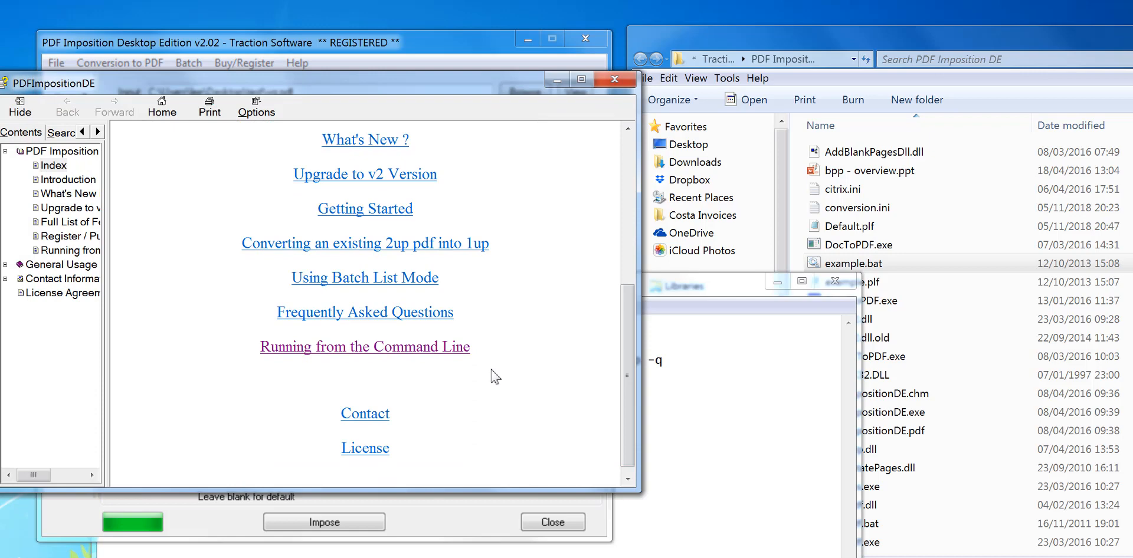
left_click(365, 347)
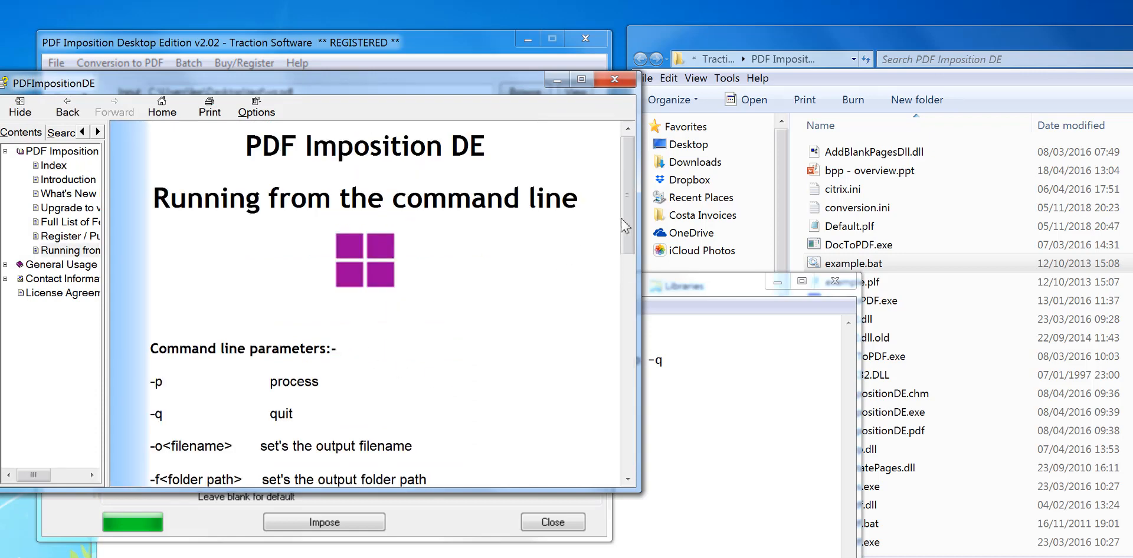
scroll("down", 3)
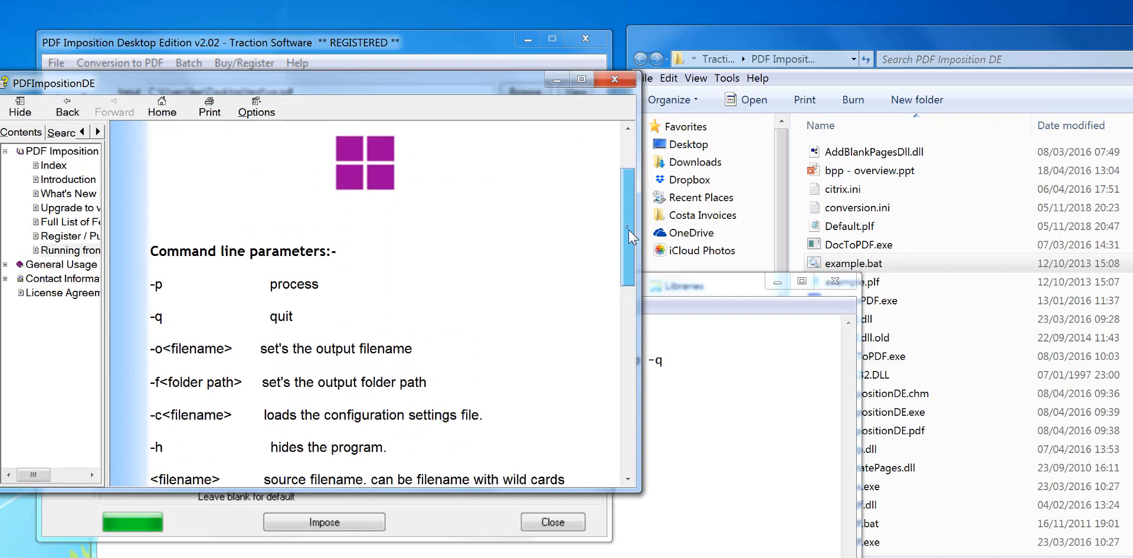
scroll("down", 3)
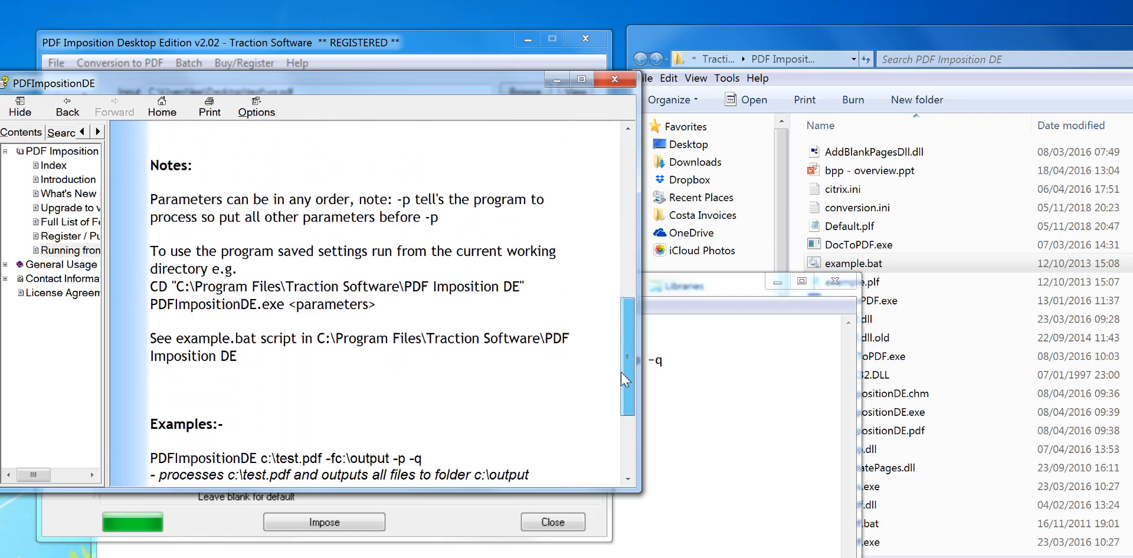
scroll("down", 3)
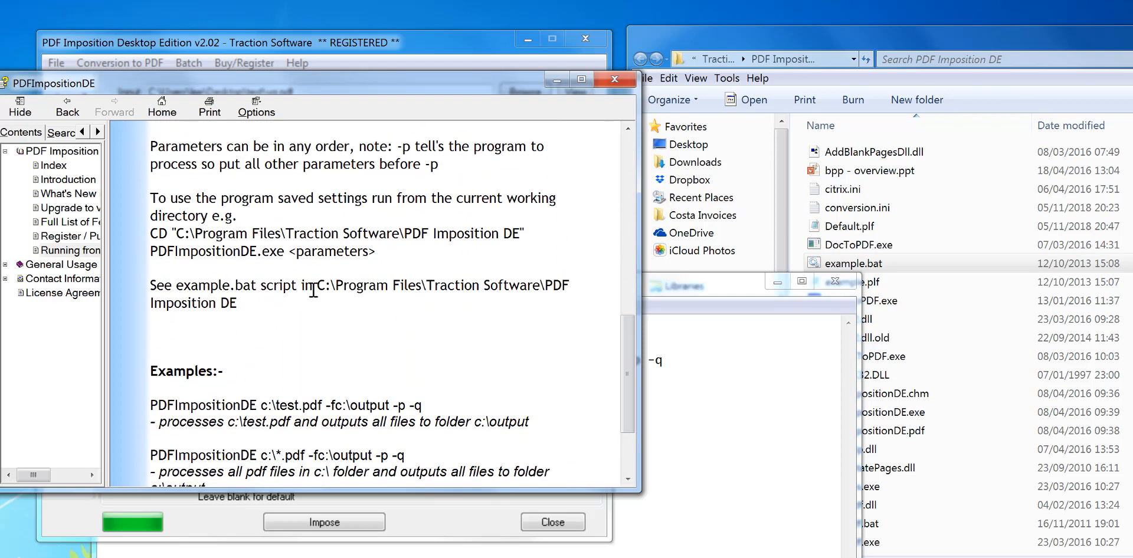
scroll("down", 3)
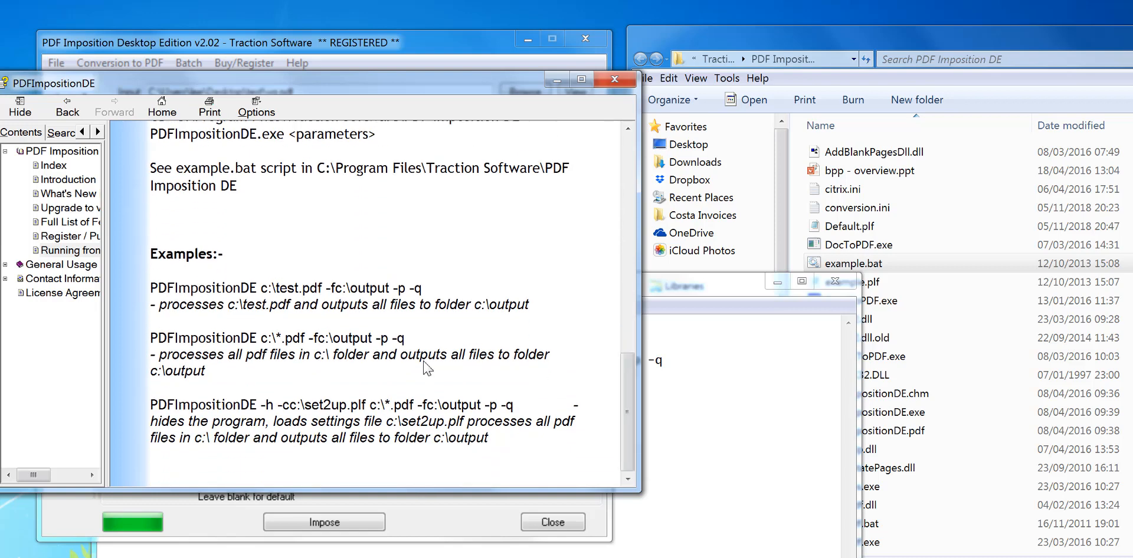
mouse_move(629, 388)
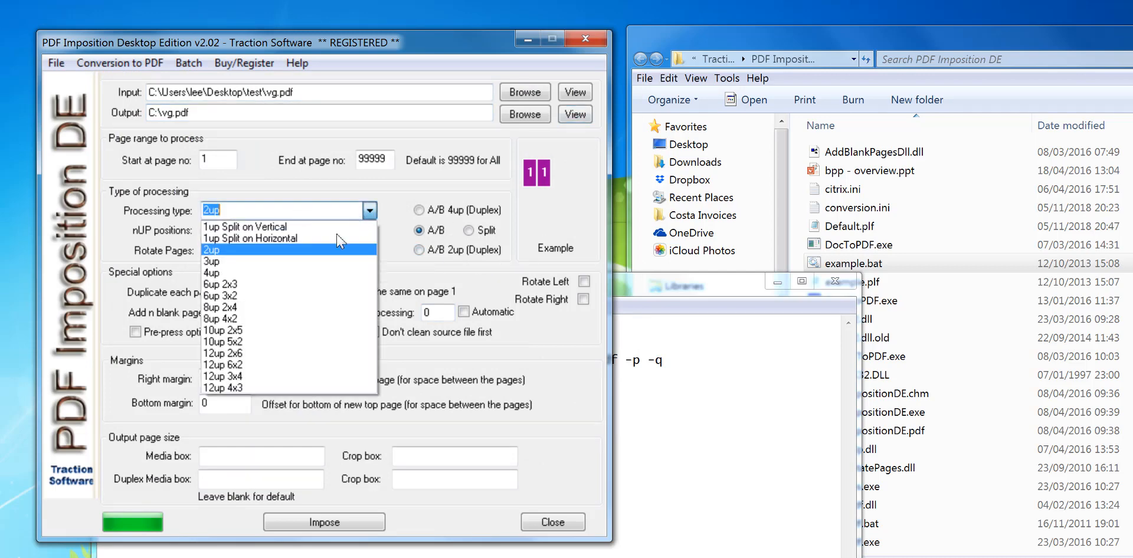
Step: Set the processing type to 3up and save the settings as test.plf
left_click(211, 261)
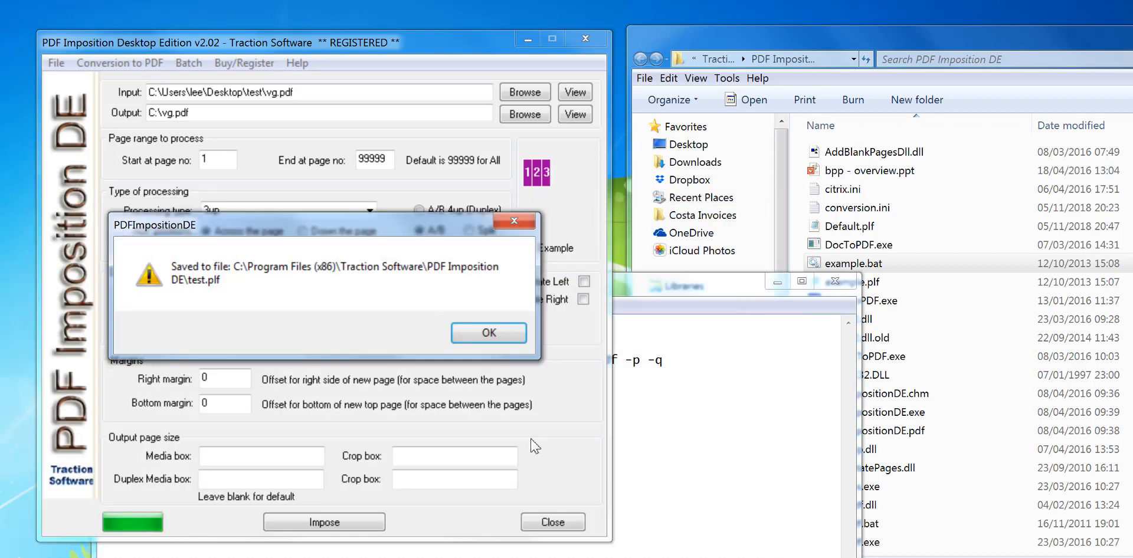
left_click(488, 333)
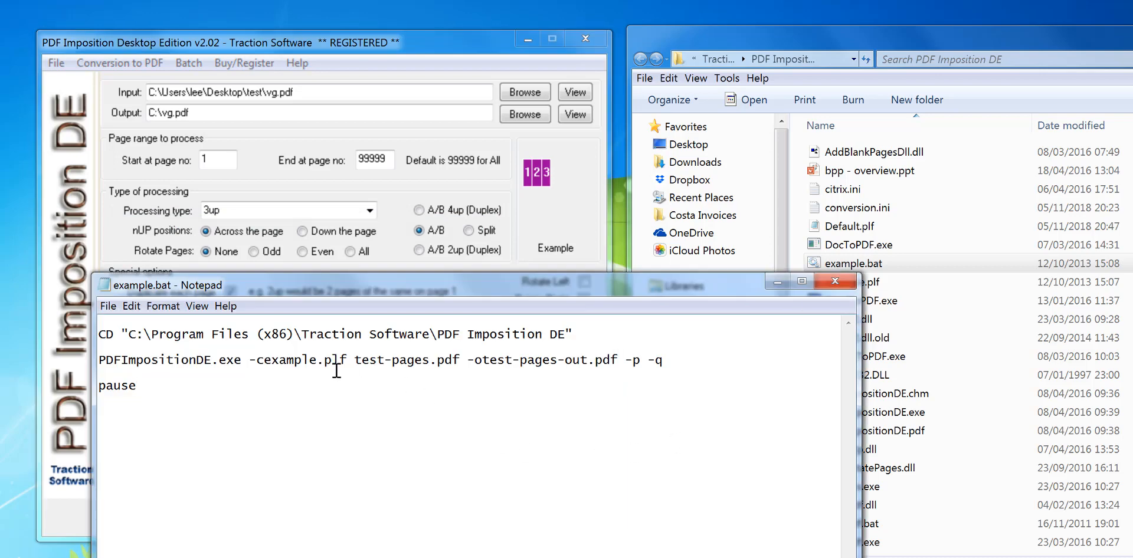
Step: Change -cexample.plf to -ctest.plf in the batch command and select the source file name
double_click(289, 360)
type("test")
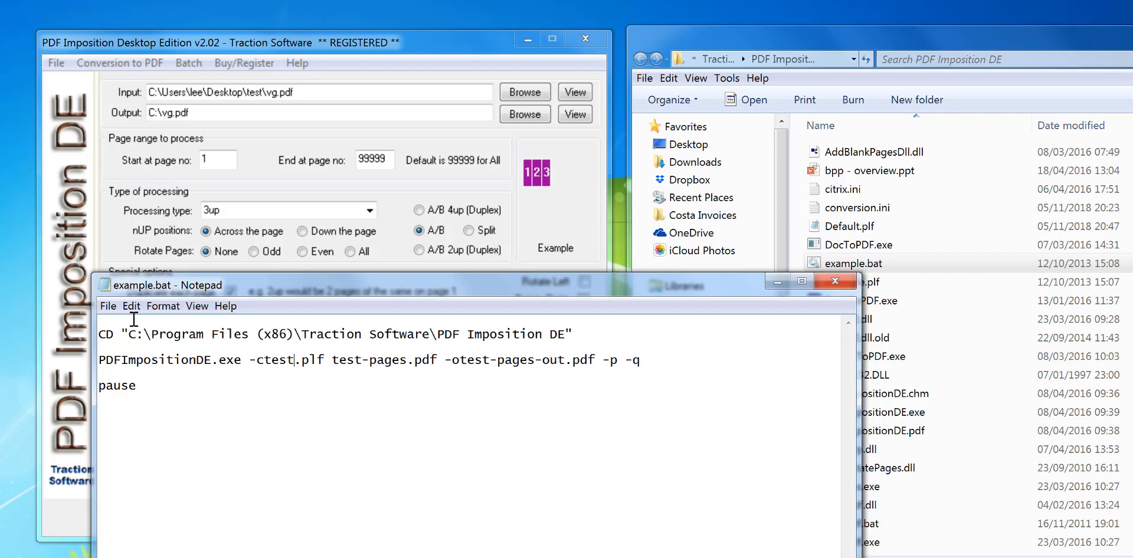
mouse_move(643, 318)
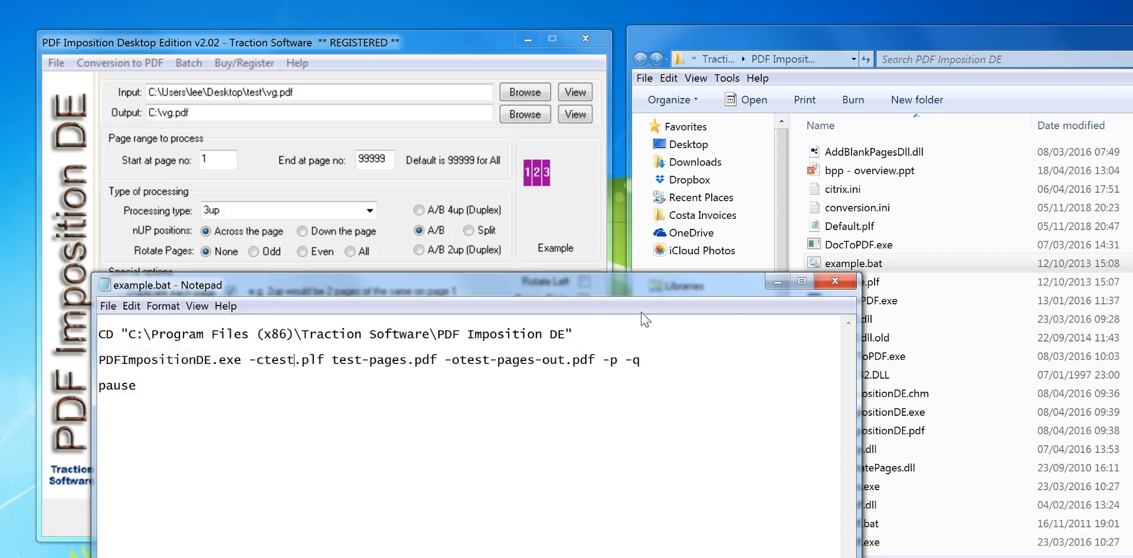
double_click(384, 360)
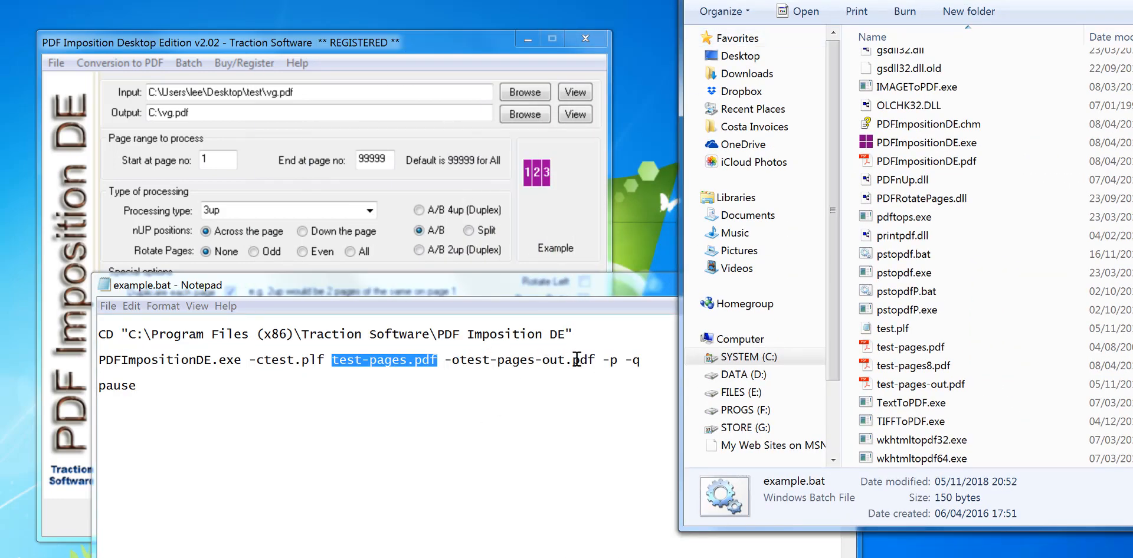
Step: Delete the old test-pages-out.pdf and run example.bat
left_click(920, 384)
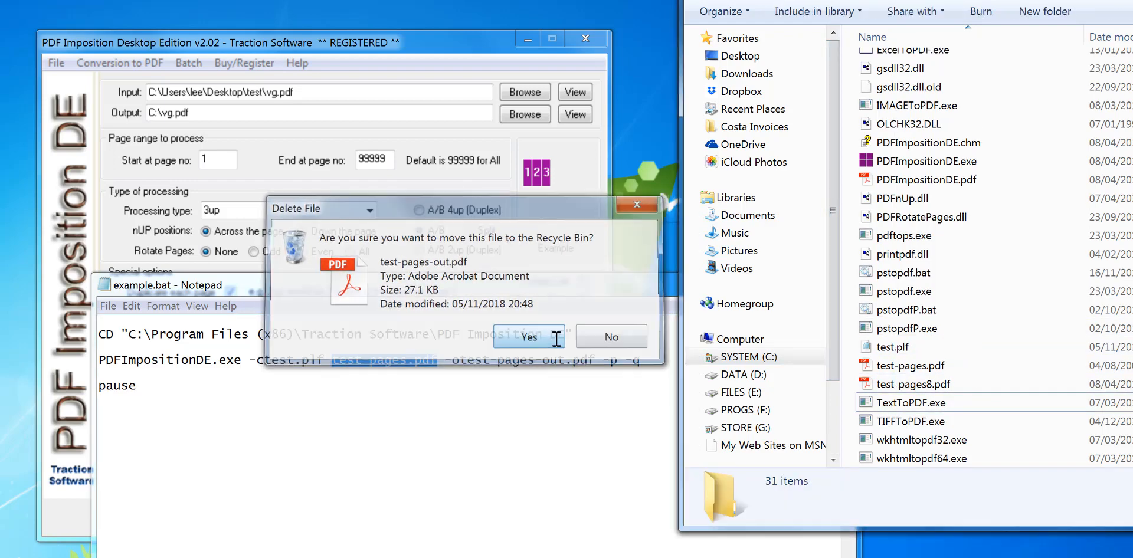
left_click(528, 337)
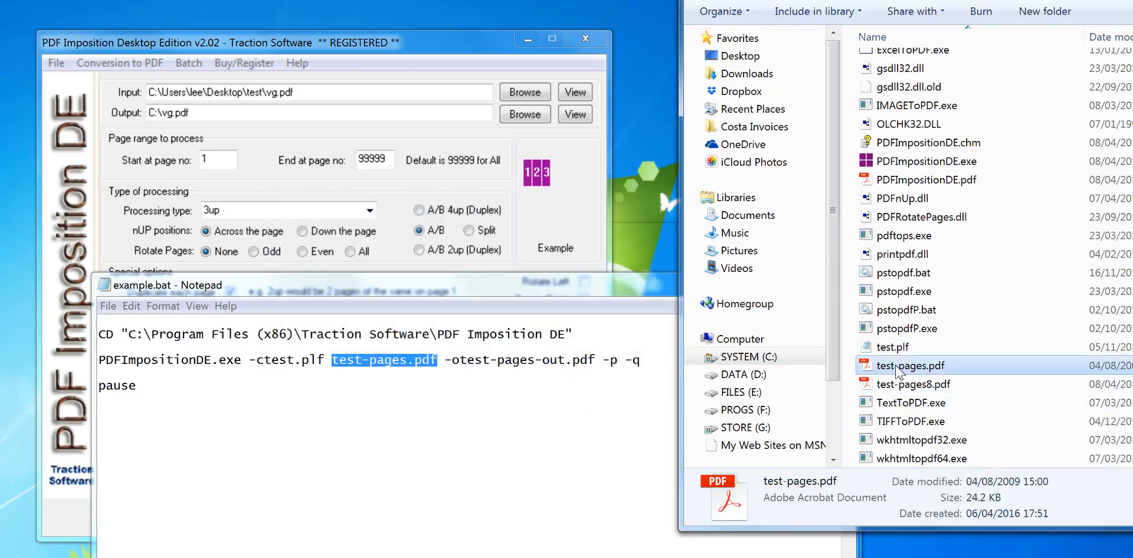
double_click(911, 366)
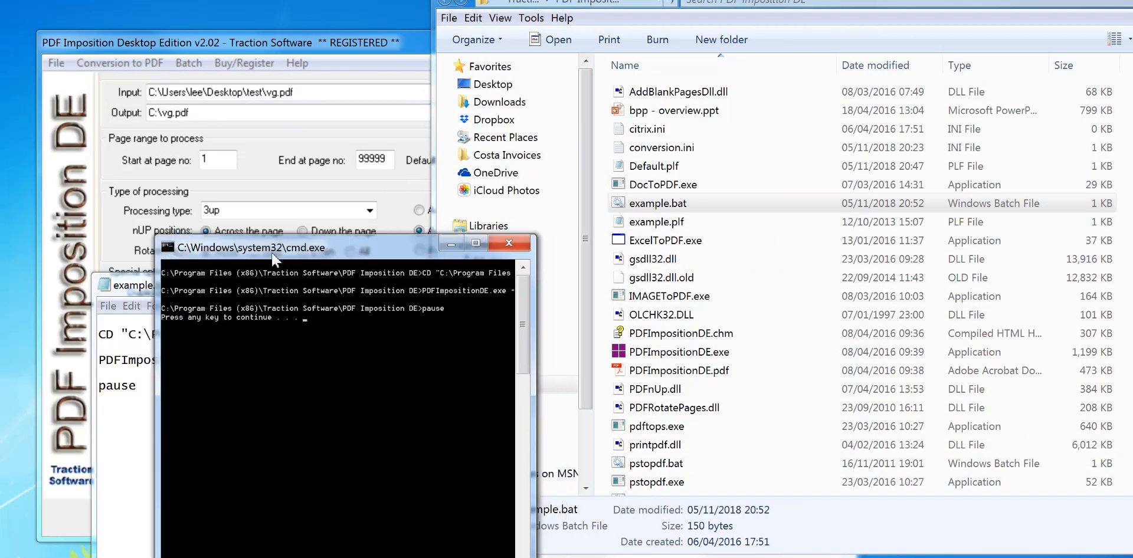
Step: Check the new test-pages-out.pdf, then reopen the command-line examples in PDFImpositionDE.chm
left_click_drag(273, 247, 261, 265)
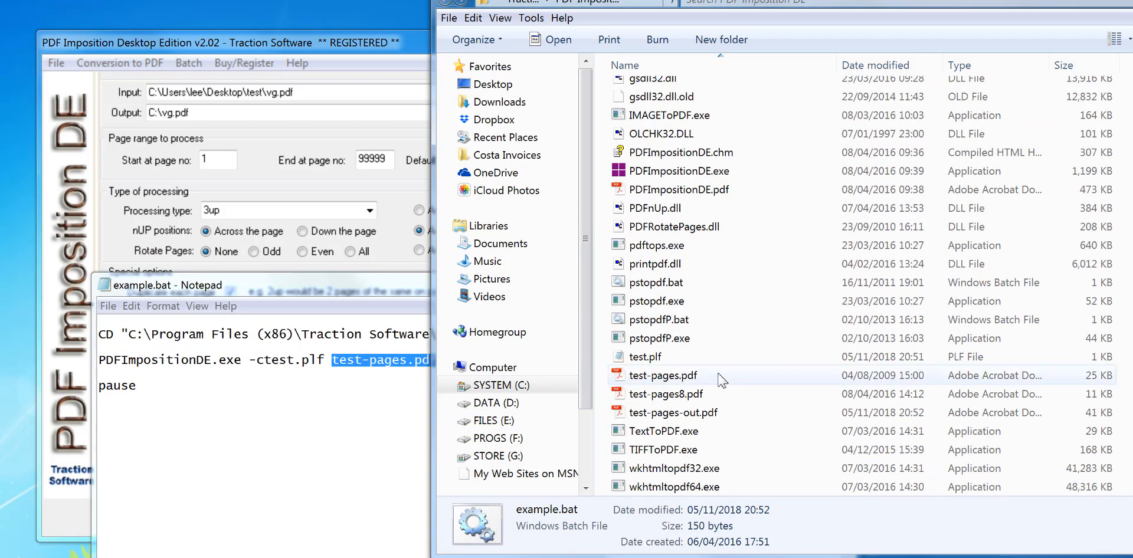
left_click(673, 412)
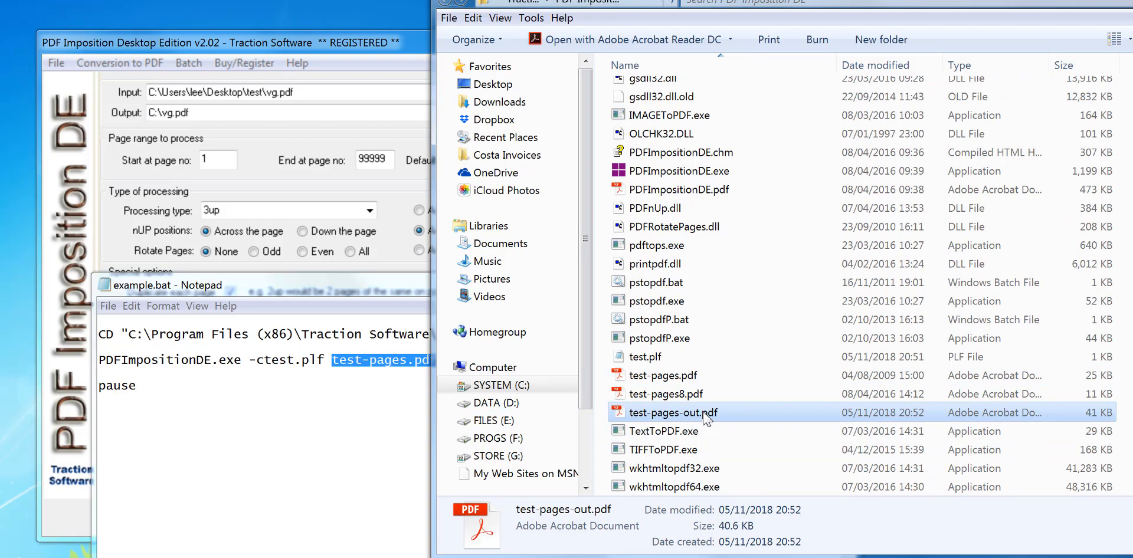
double_click(672, 413)
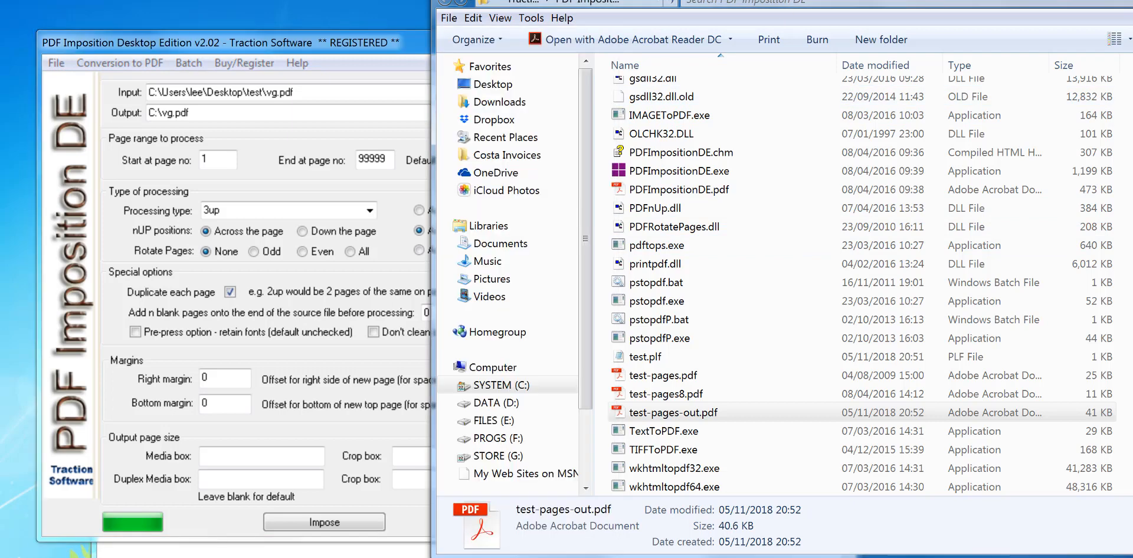
left_click(672, 413)
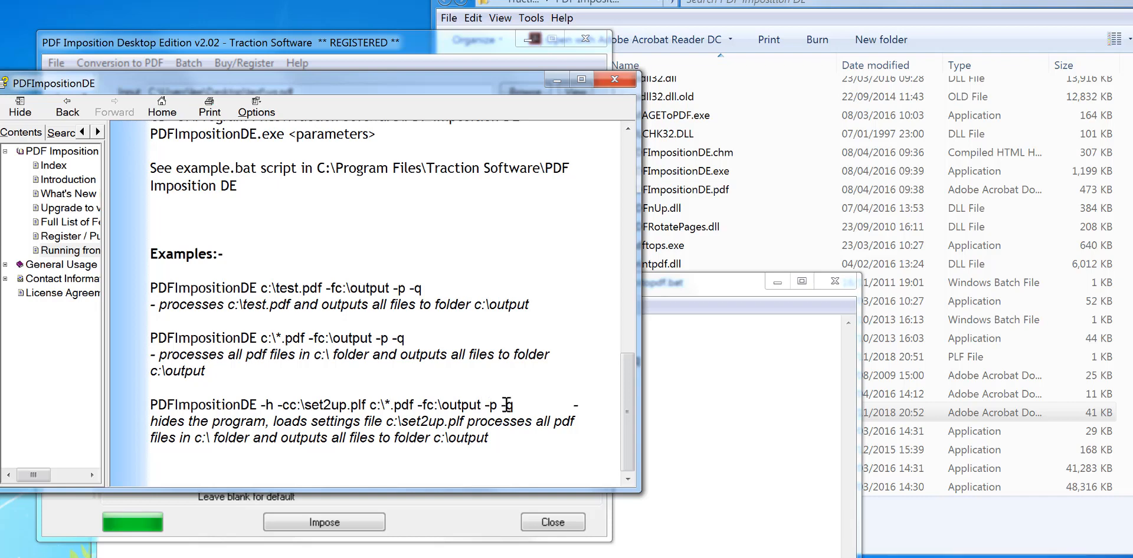
Step: Create an 'in' folder, move test-pages.pdf and test-pages2.pdf into it, and open it
left_click_drag(266, 404, 515, 404)
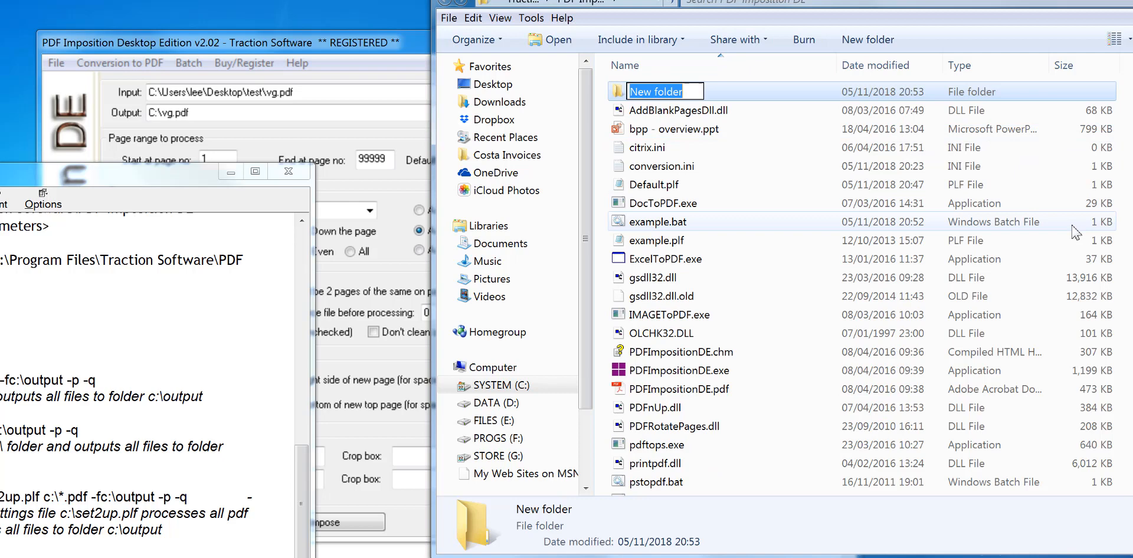
type("in")
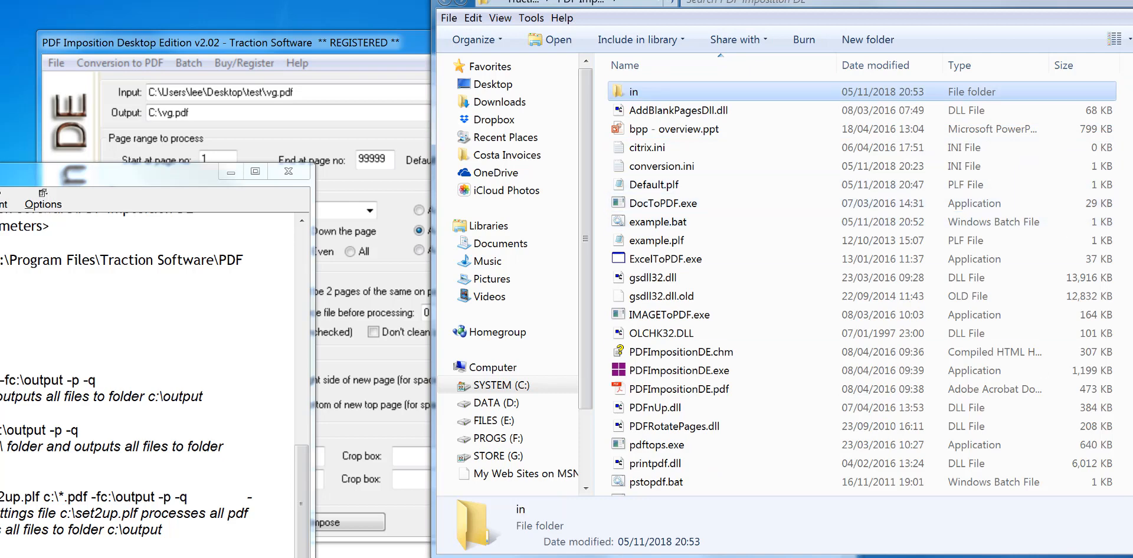
scroll("down", 3)
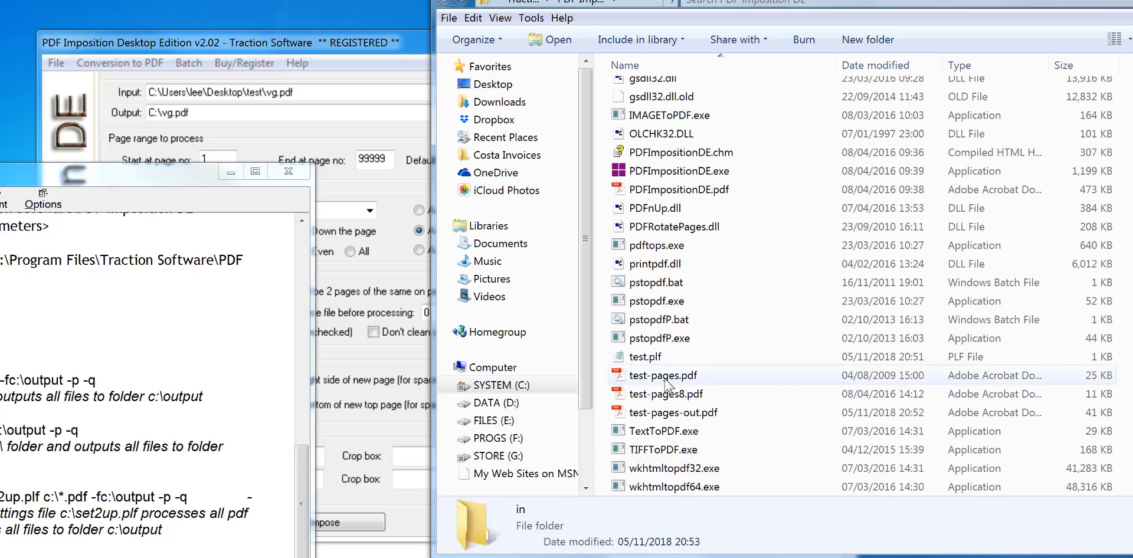
left_click(663, 375)
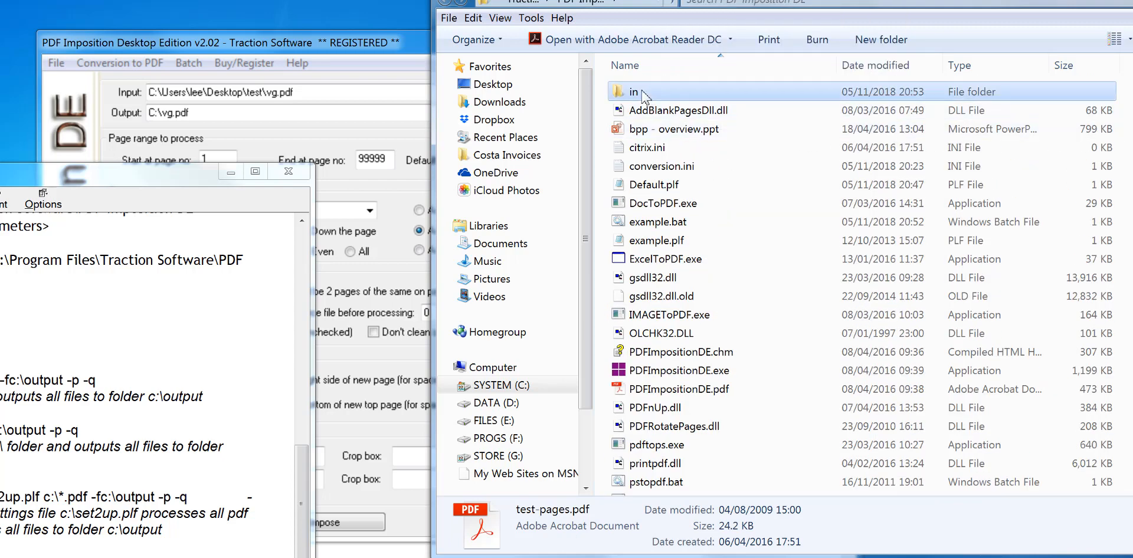
double_click(634, 91)
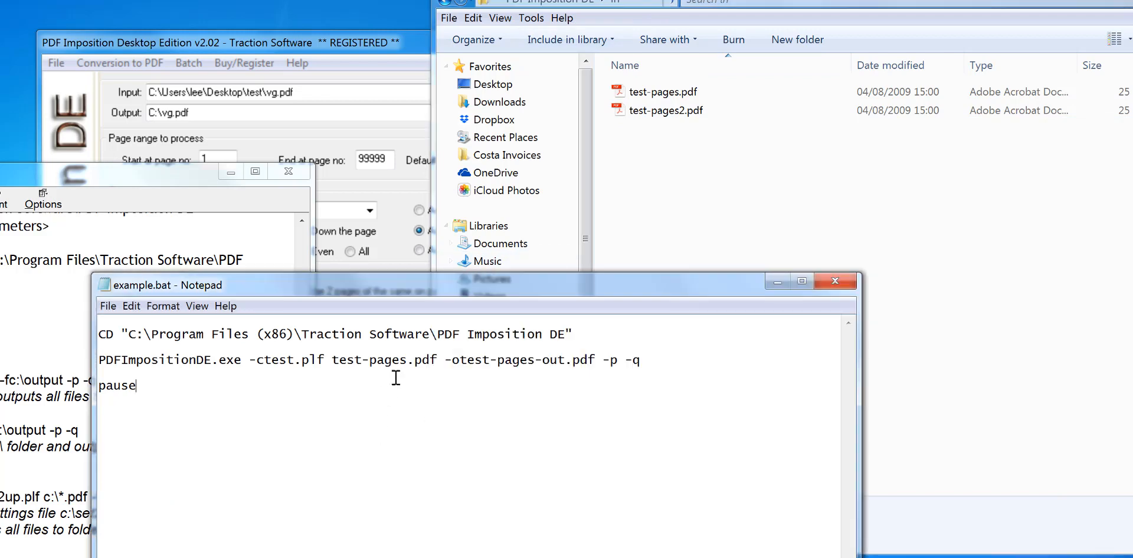
Step: Set the batch input to '...PDF Imposition DE\in\*.pdf' and the output folder to '...\in\out'
double_click(384, 360)
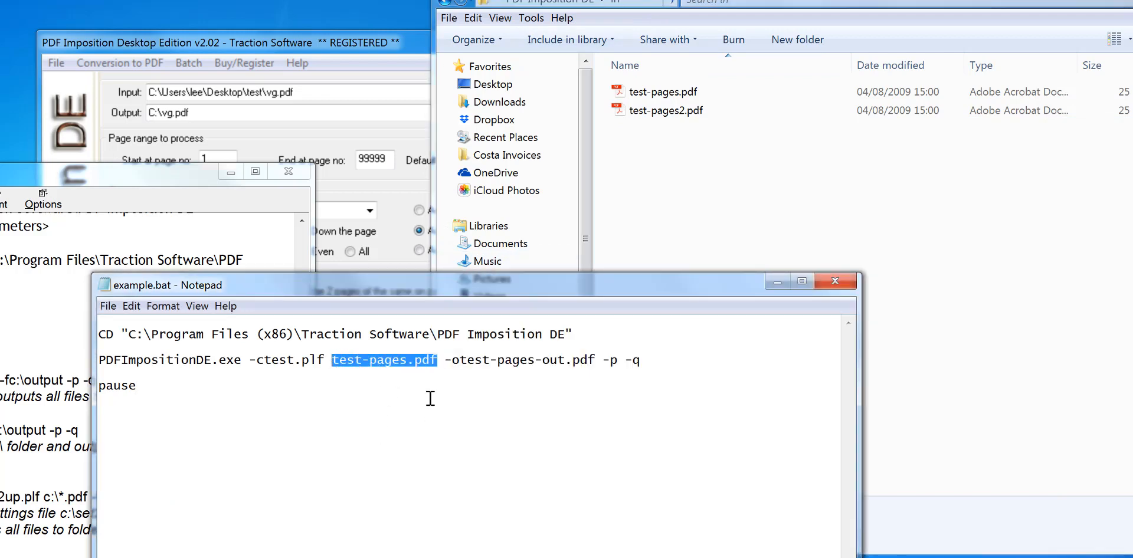
type("C:\\Program Files (x86)\\Traction Software\\PDF Imposition DE\\in")
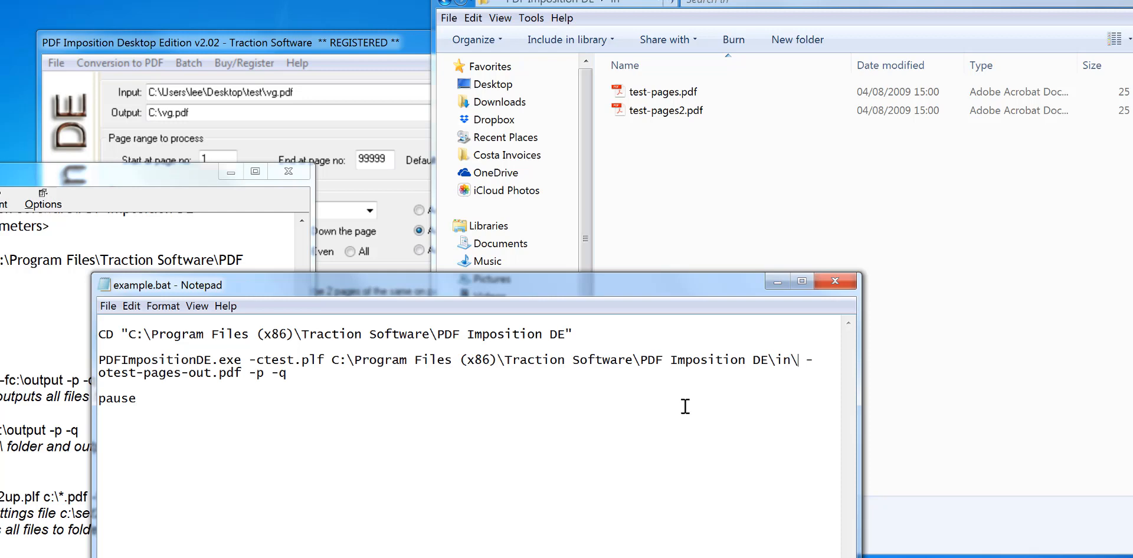
type("\\*.pdf\"")
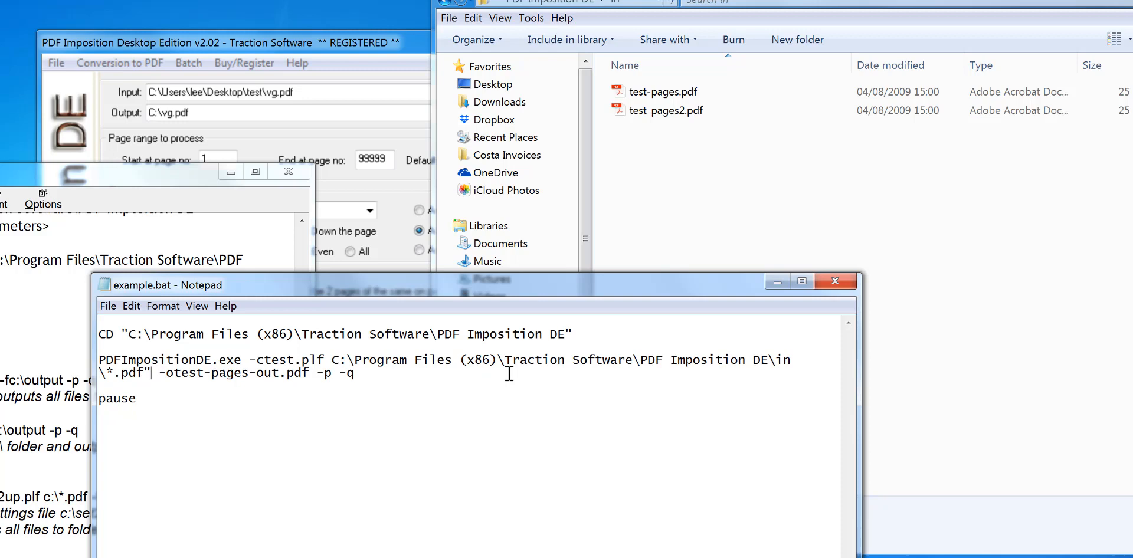
mouse_move(505, 414)
type("\"")
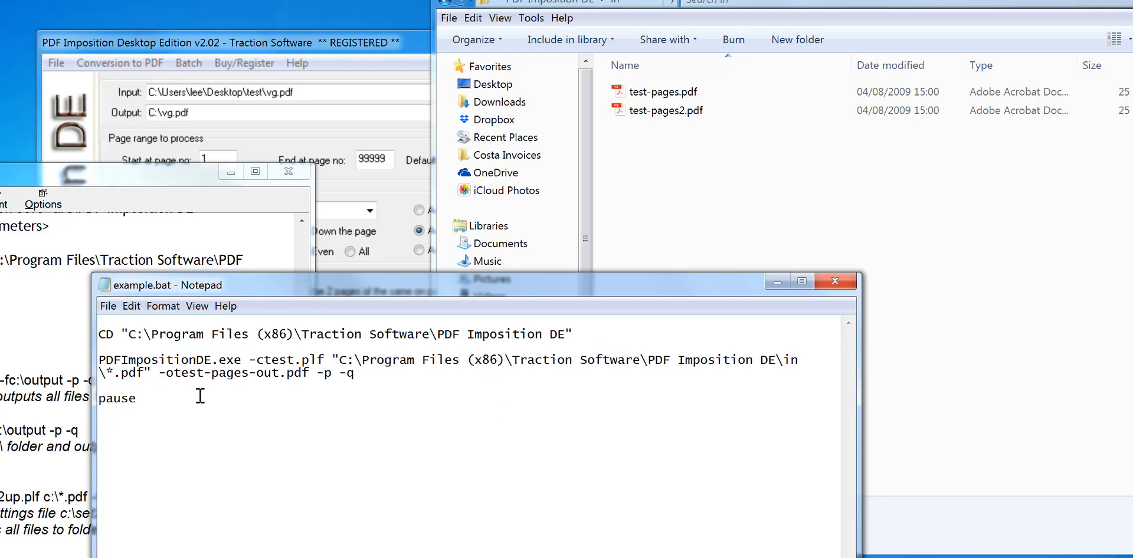
mouse_move(256, 316)
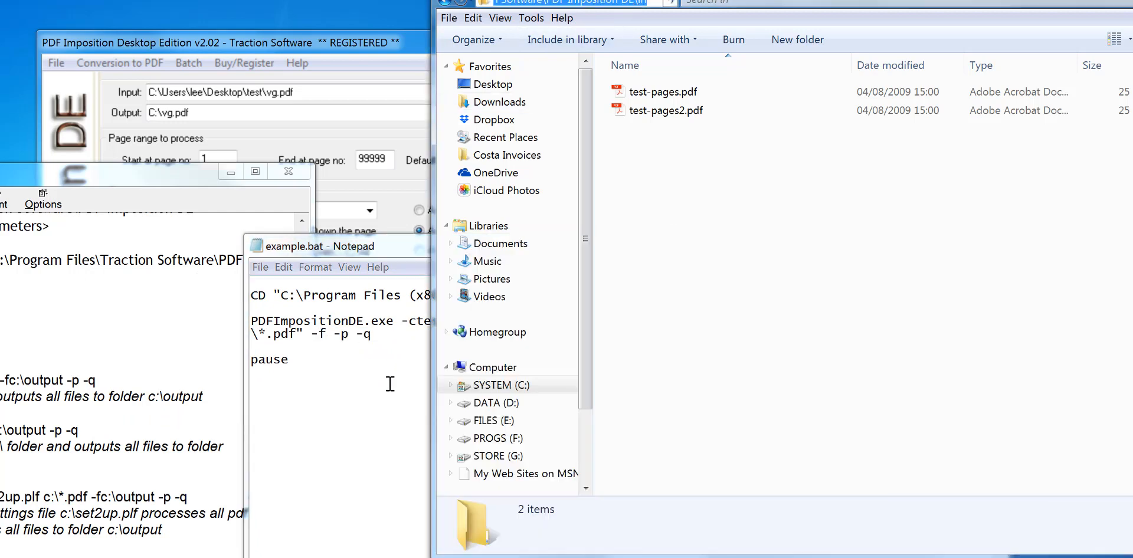
left_click(337, 246)
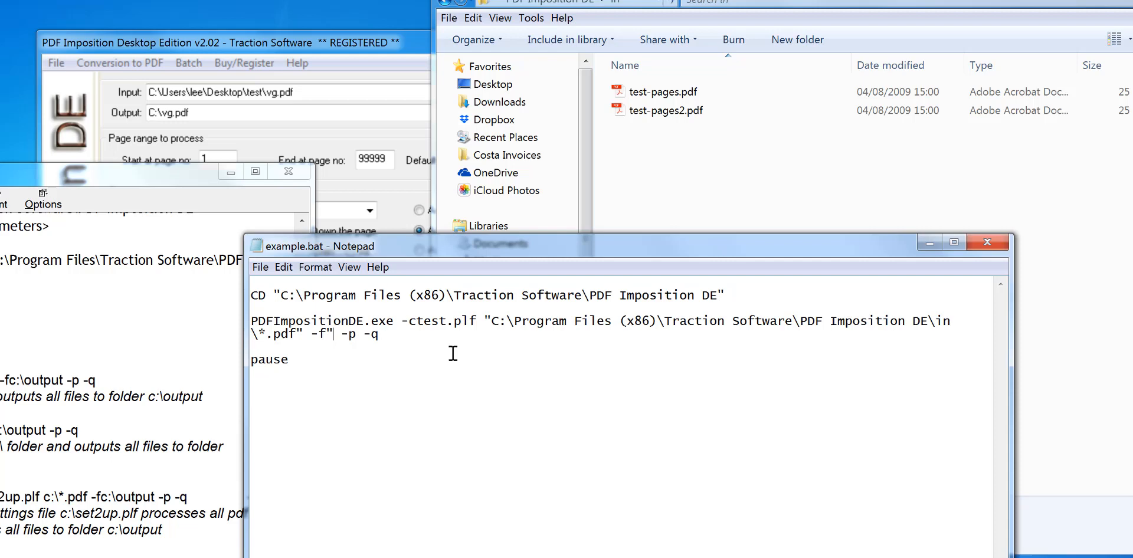
type("C:\\Program Files (x86)\\Traction Software\\PDF Imposition DE\\in\\")
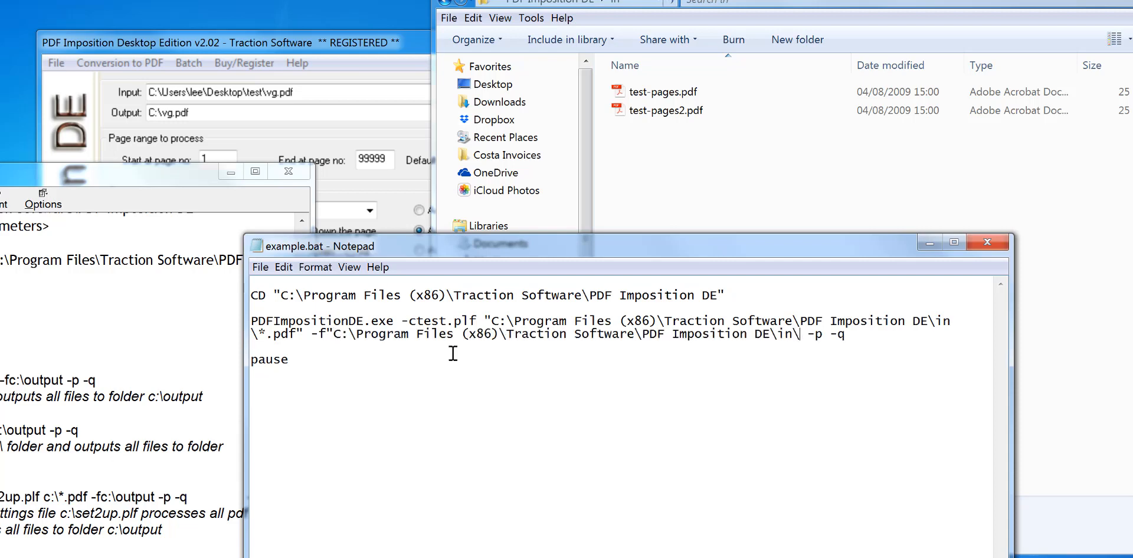
type("out\"")
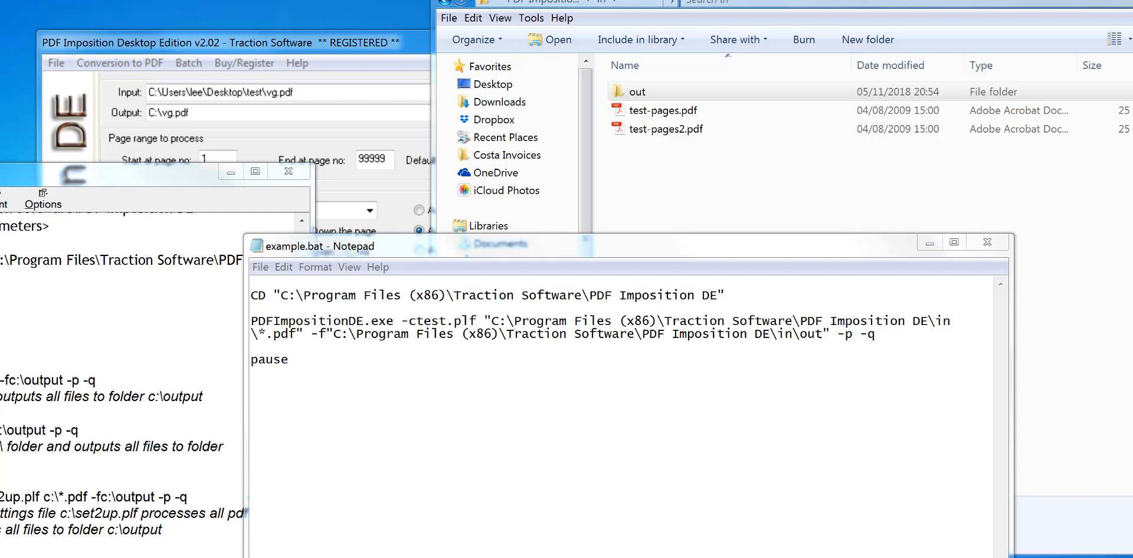
Step: Run the edited example.bat, open in\out, and view the 3-up test-pages.pdf
left_click(637, 92)
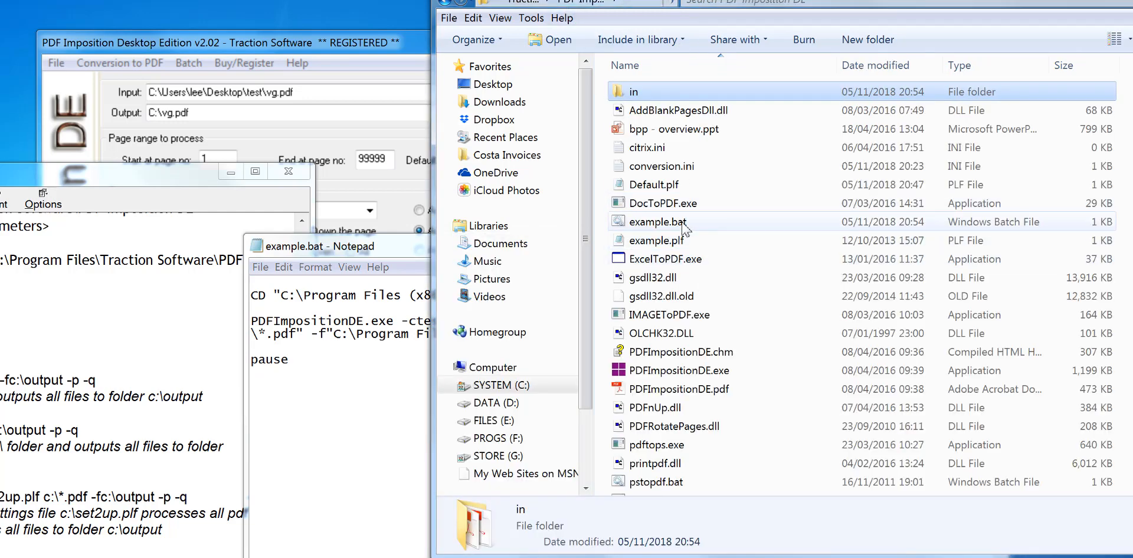
double_click(658, 222)
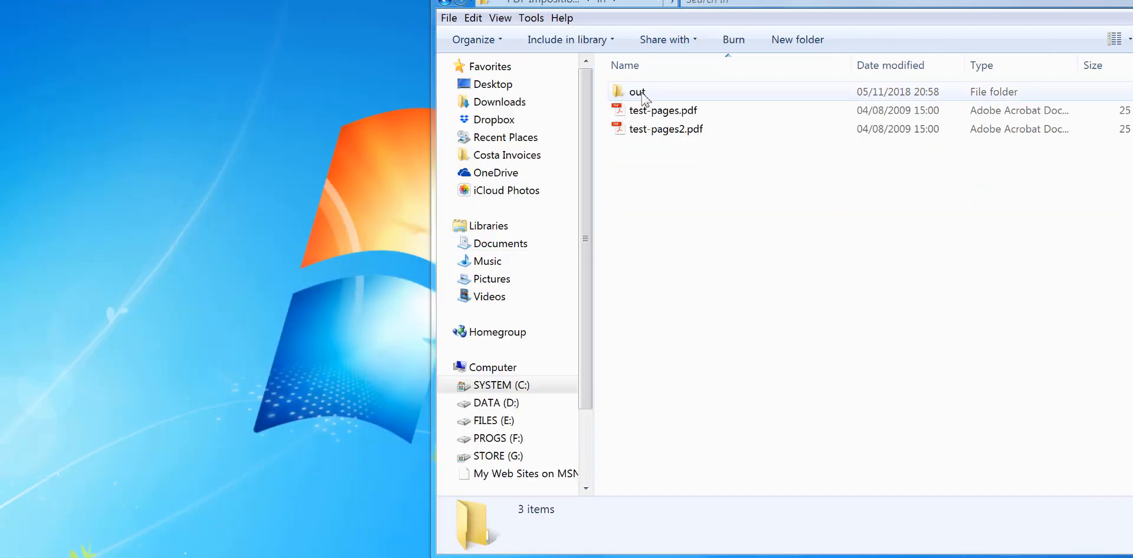
double_click(637, 92)
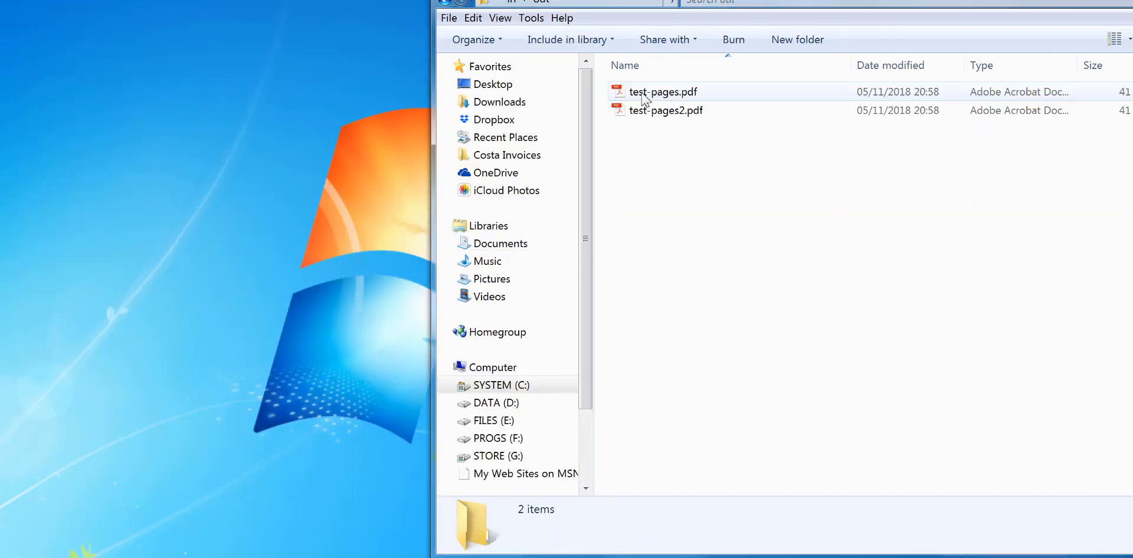
mouse_move(693, 112)
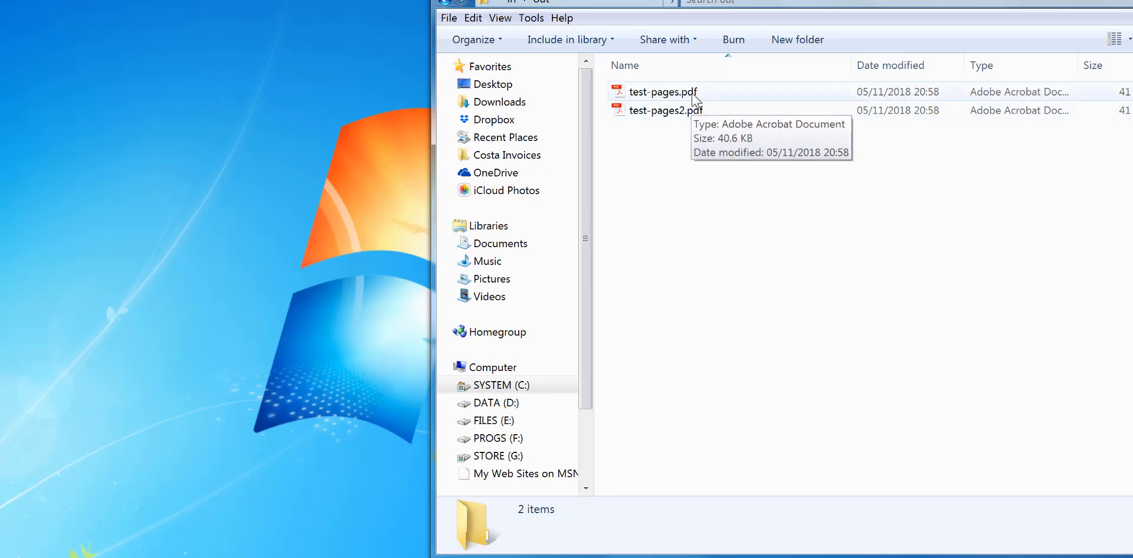
double_click(663, 92)
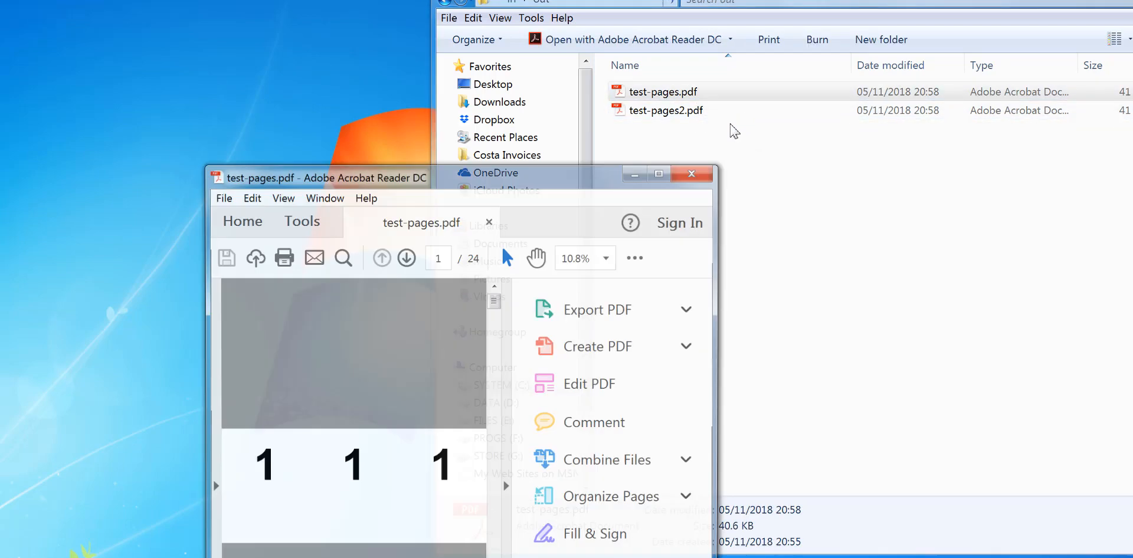
left_click(691, 173)
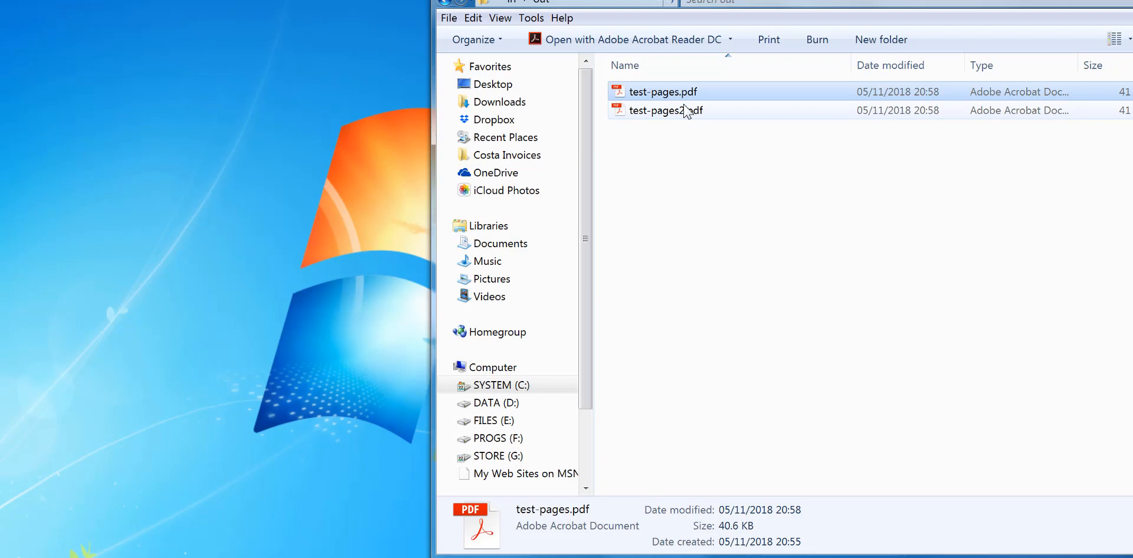
left_click(666, 111)
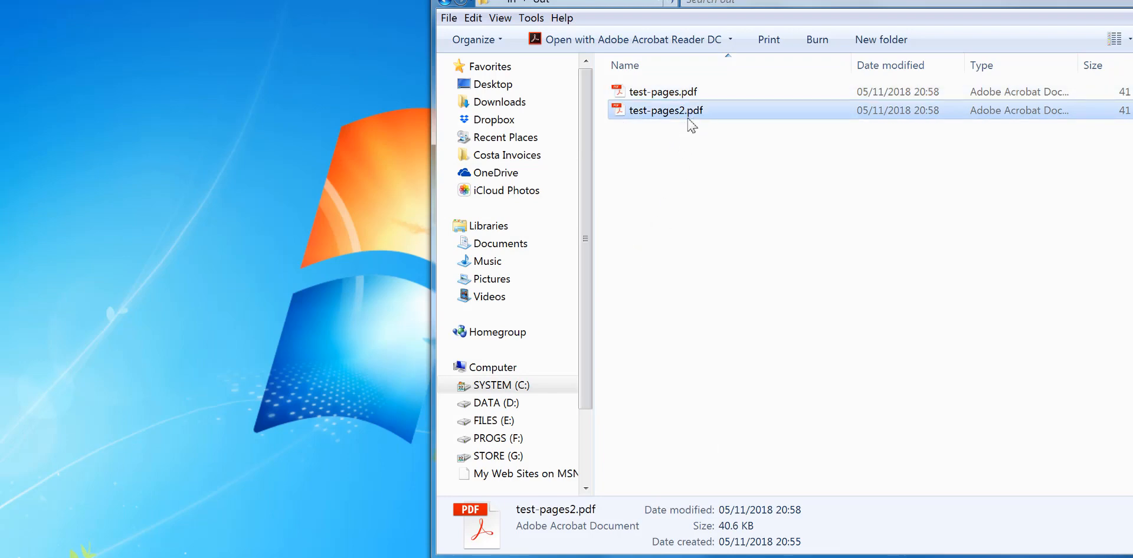